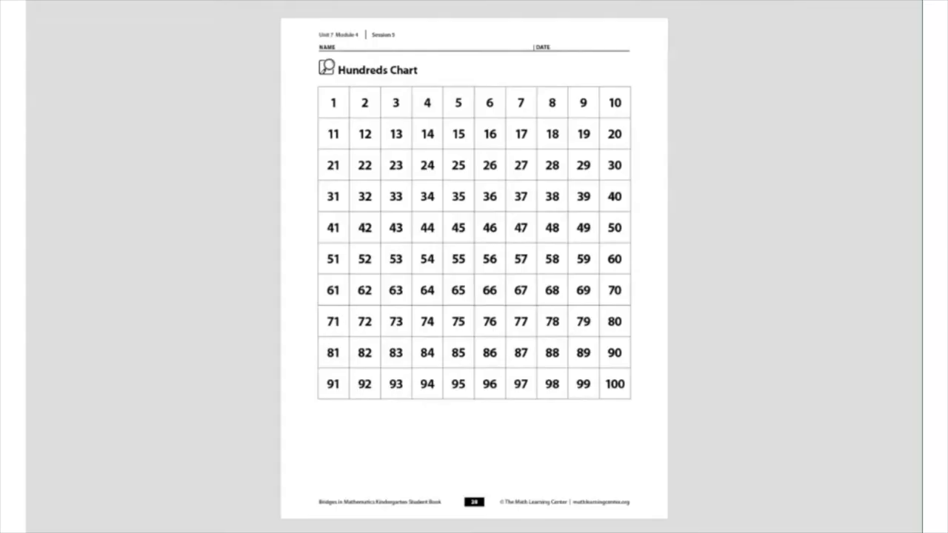
pyautogui.moveTo(763, 203)
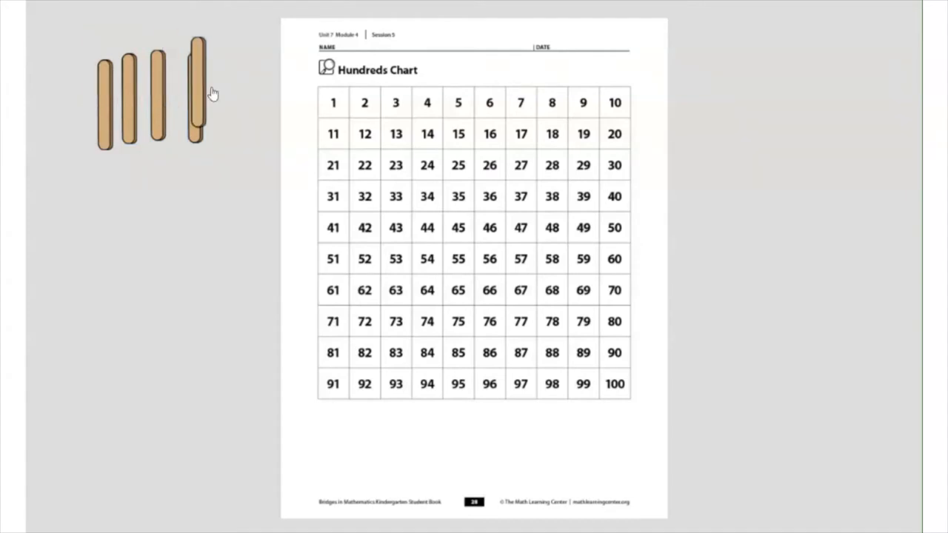
# Place another single popsicle stick beside the chart and select the bundle of ten
pyautogui.moveTo(199, 89); pyautogui.dragTo(236, 101)
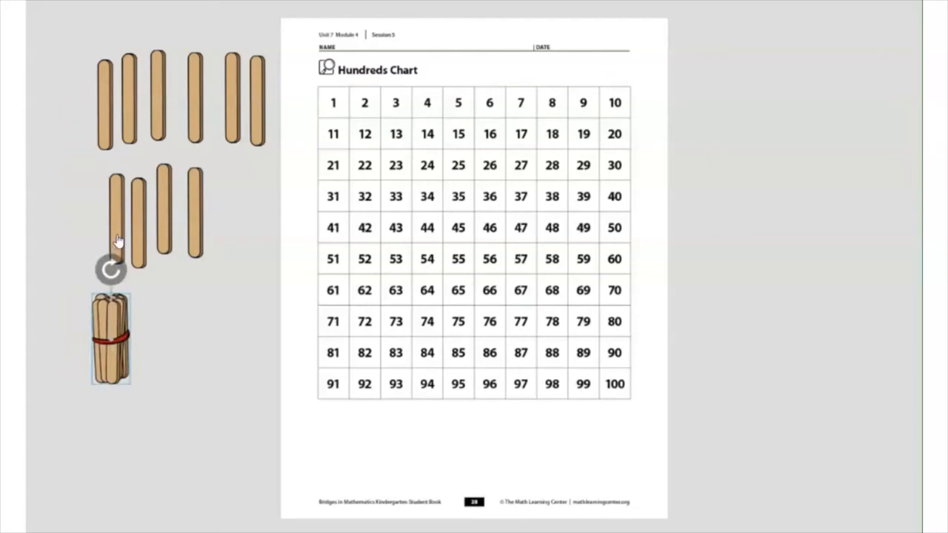
pyautogui.click(117, 215)
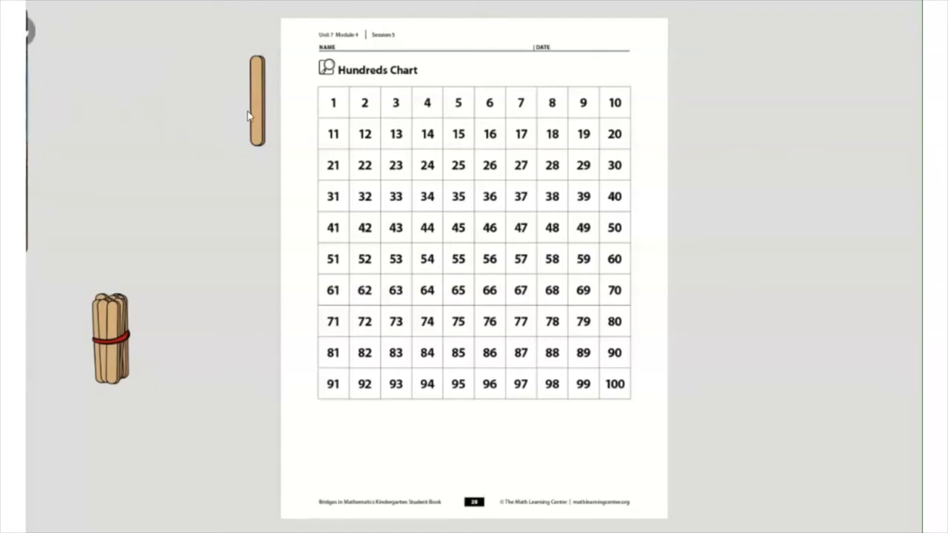
# Move the bundle of ten to the right of the chart and write 10 beside it in red pen
pyautogui.moveTo(111, 338); pyautogui.dragTo(210, 119)
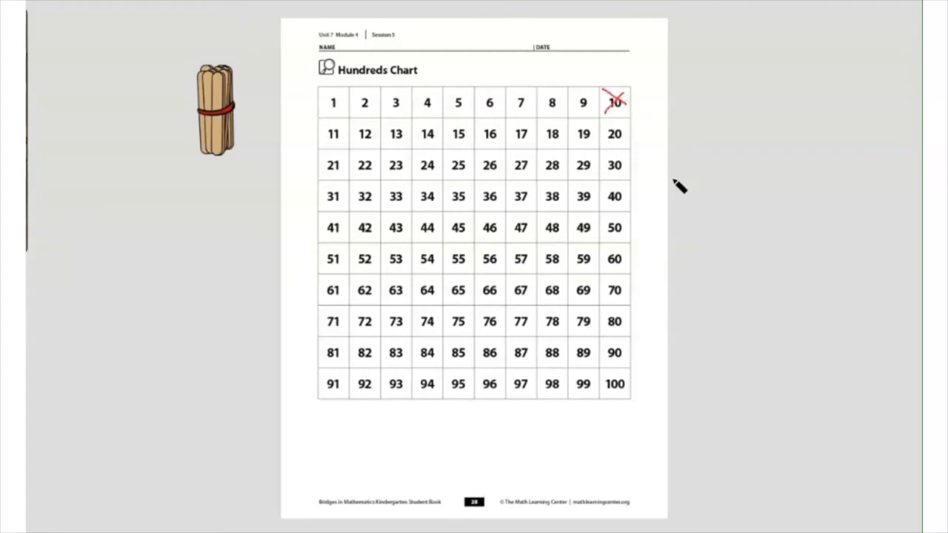
pyautogui.moveTo(219, 131)
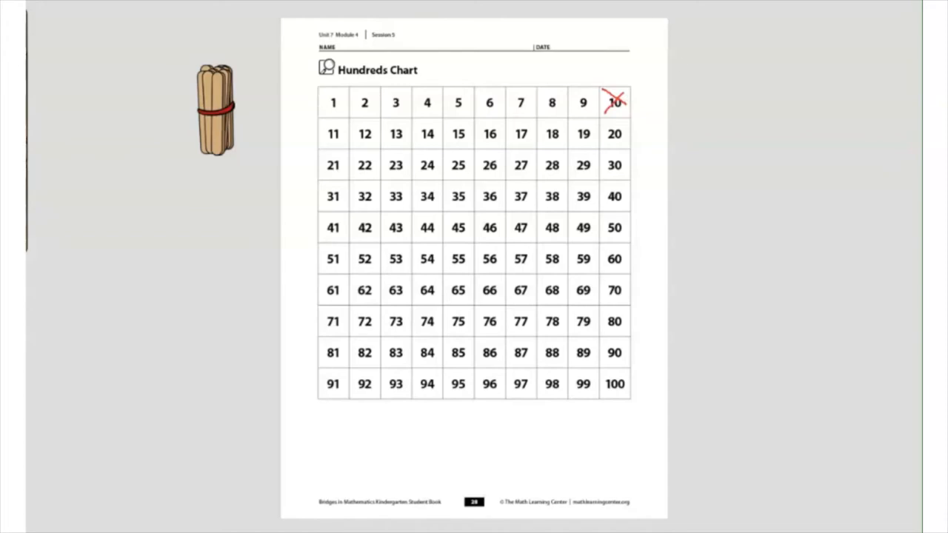
pyautogui.moveTo(217, 110); pyautogui.dragTo(729, 119)
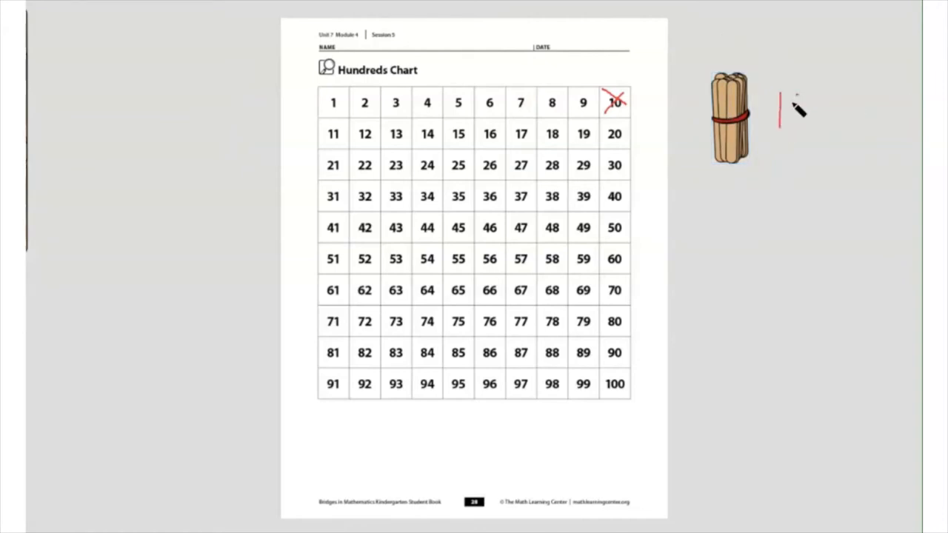
pyautogui.moveTo(782, 96); pyautogui.dragTo(808, 131)
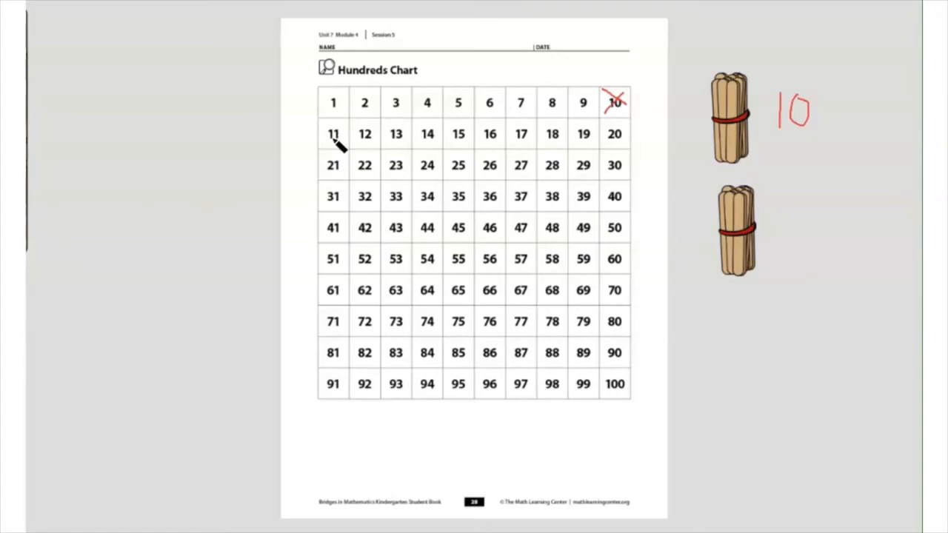
pyautogui.moveTo(437, 141)
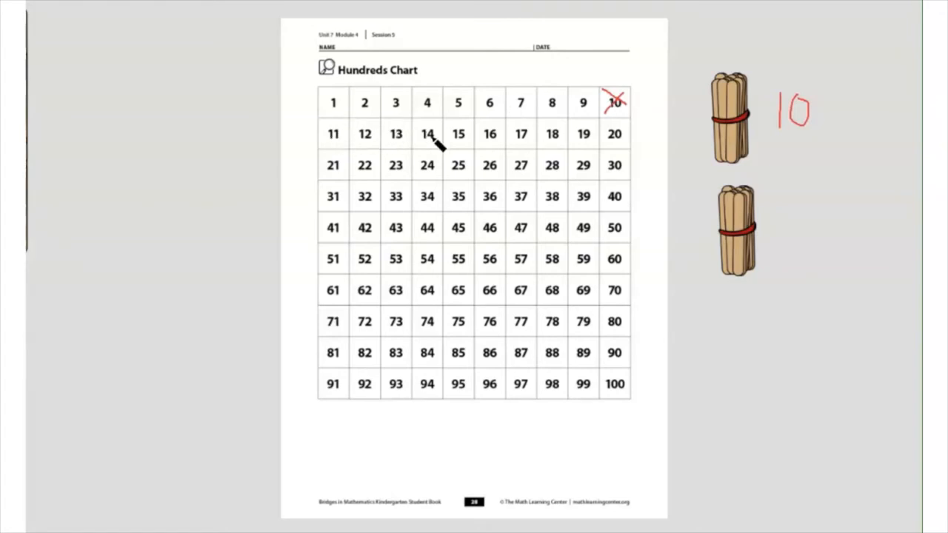
pyautogui.moveTo(548, 136)
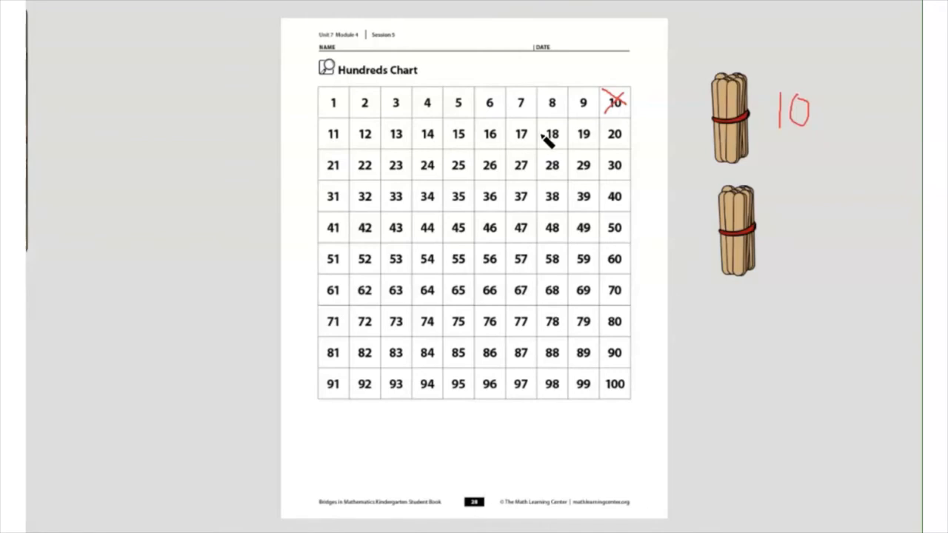
pyautogui.moveTo(635, 132)
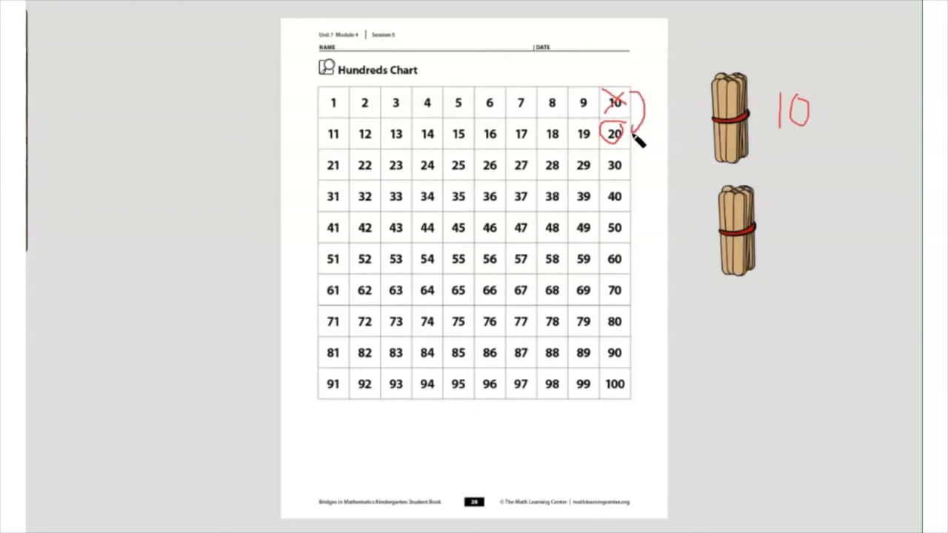
# Draw a red arrow from 10 with 20 circled, and write 20 beside the second bundle
pyautogui.moveTo(792, 207); pyautogui.dragTo(778, 230)
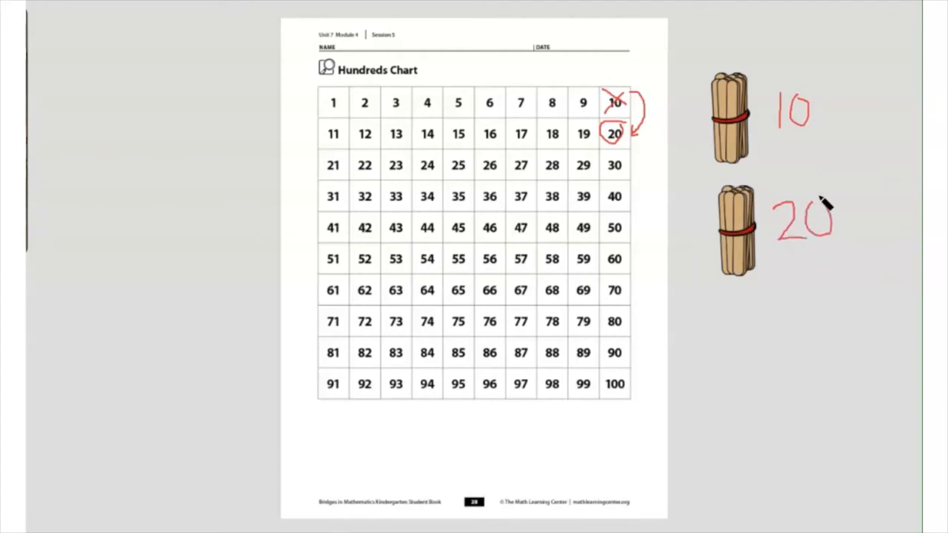
pyautogui.moveTo(756, 66); pyautogui.dragTo(741, 297)
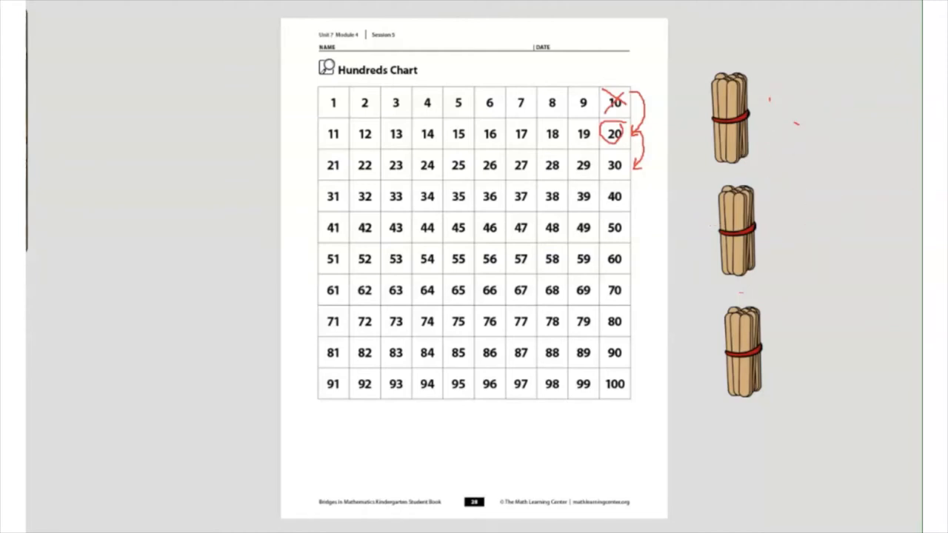
pyautogui.moveTo(871, 80)
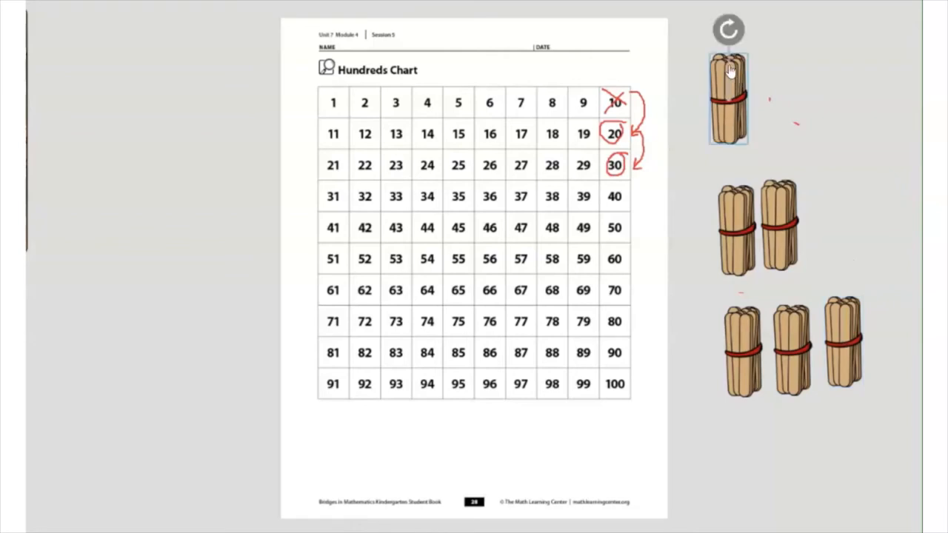
# Drag bundles down into the second and third rows beside the chart
pyautogui.moveTo(729, 98); pyautogui.dragTo(767, 178)
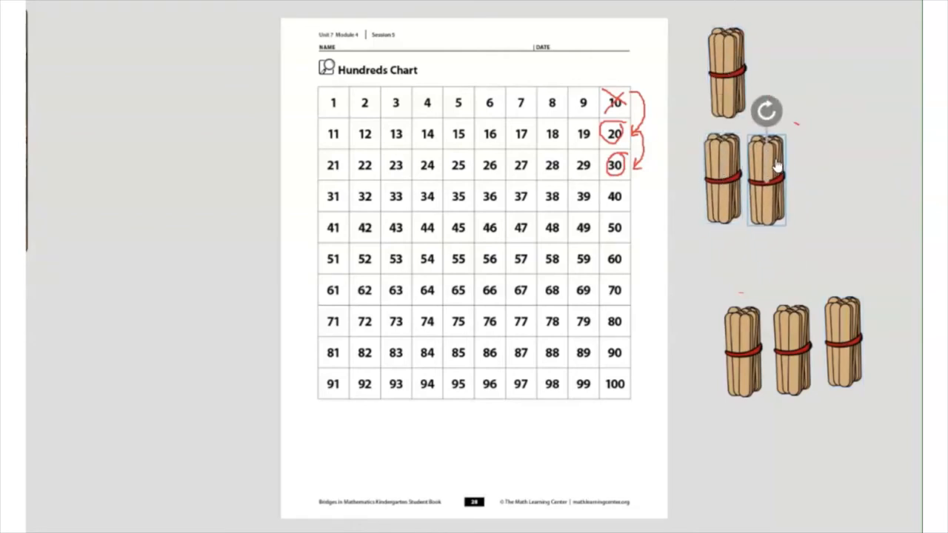
pyautogui.moveTo(768, 177); pyautogui.dragTo(792, 340)
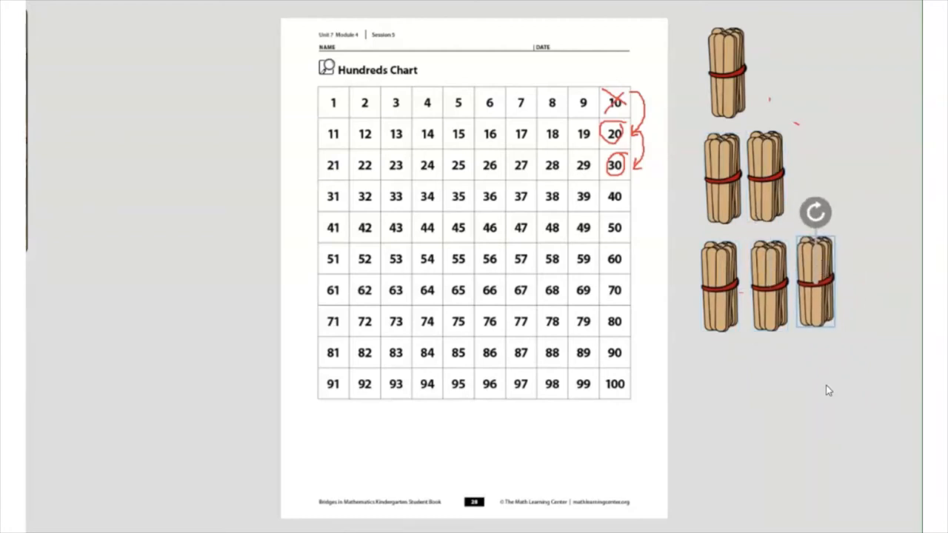
pyautogui.moveTo(729, 84)
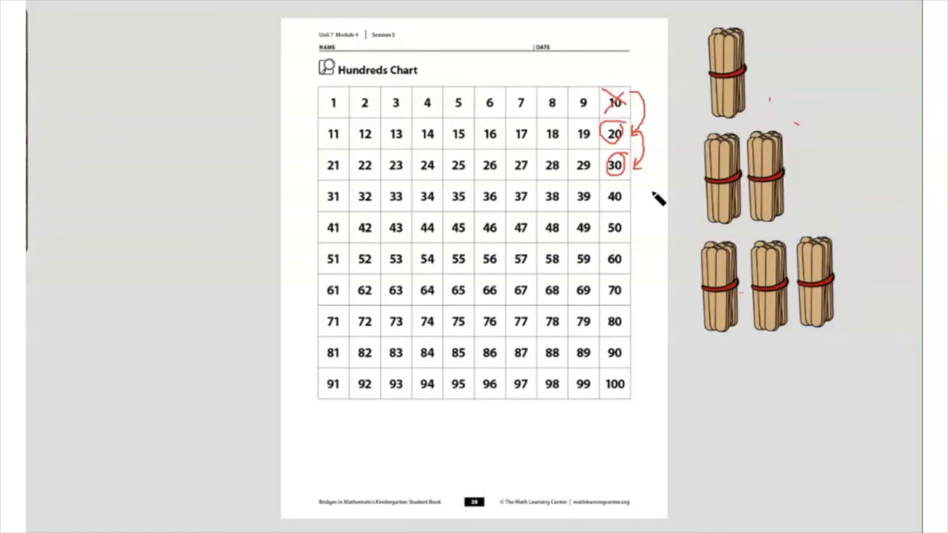
# Draw a red arrow from 30 down toward 40 on the hundreds chart
pyautogui.moveTo(634, 166); pyautogui.dragTo(640, 207)
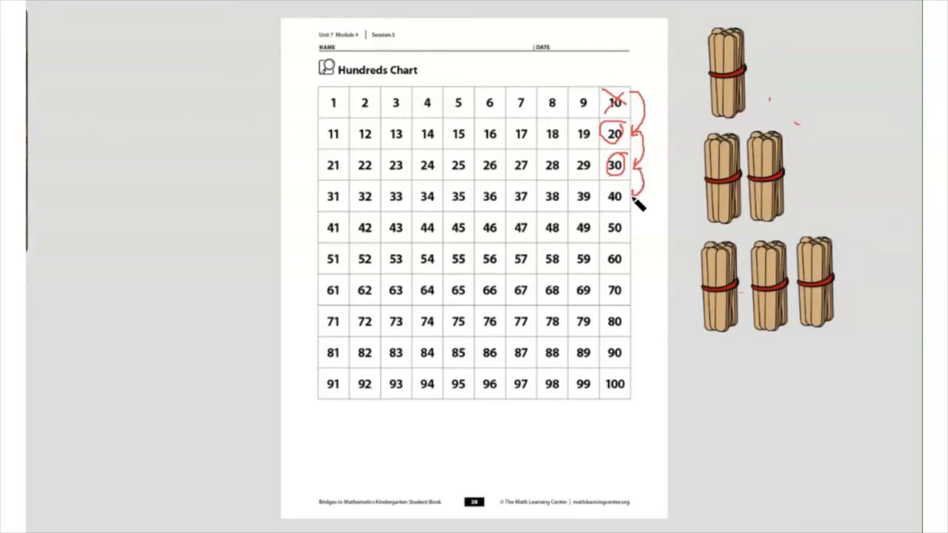
pyautogui.moveTo(878, 70)
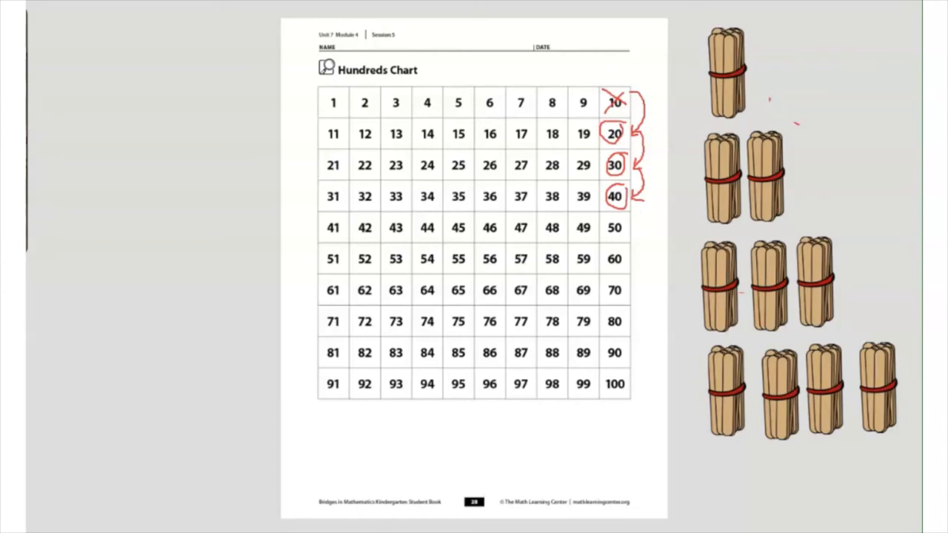
pyautogui.moveTo(723, 107)
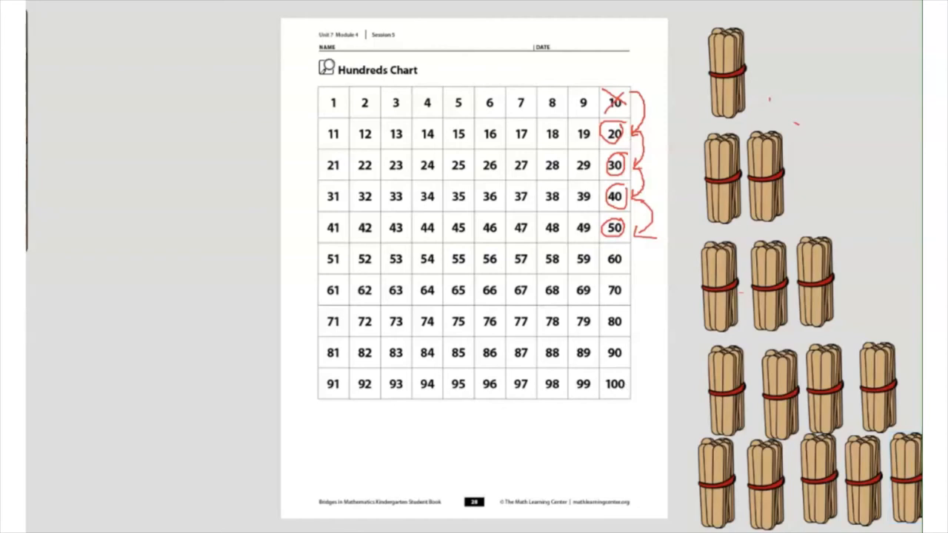
pyautogui.moveTo(660, 237)
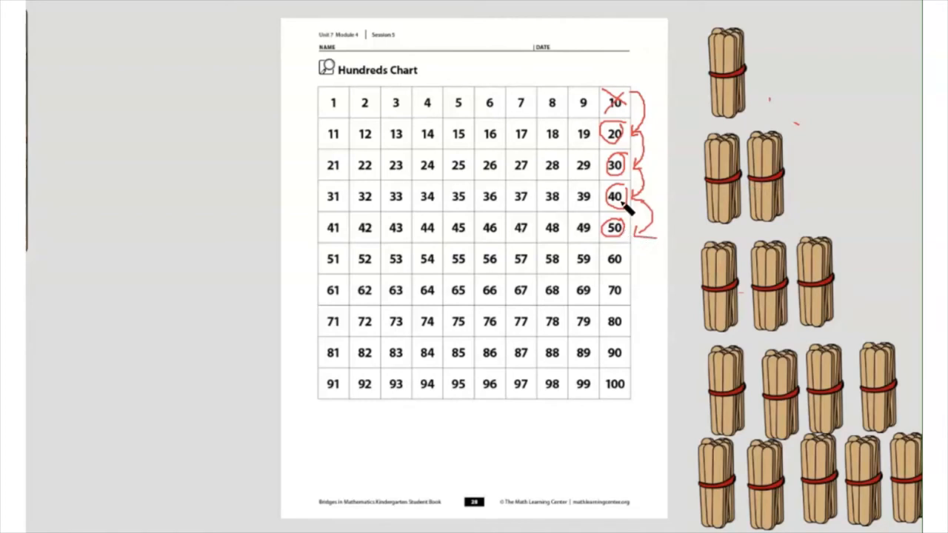
pyautogui.moveTo(649, 240)
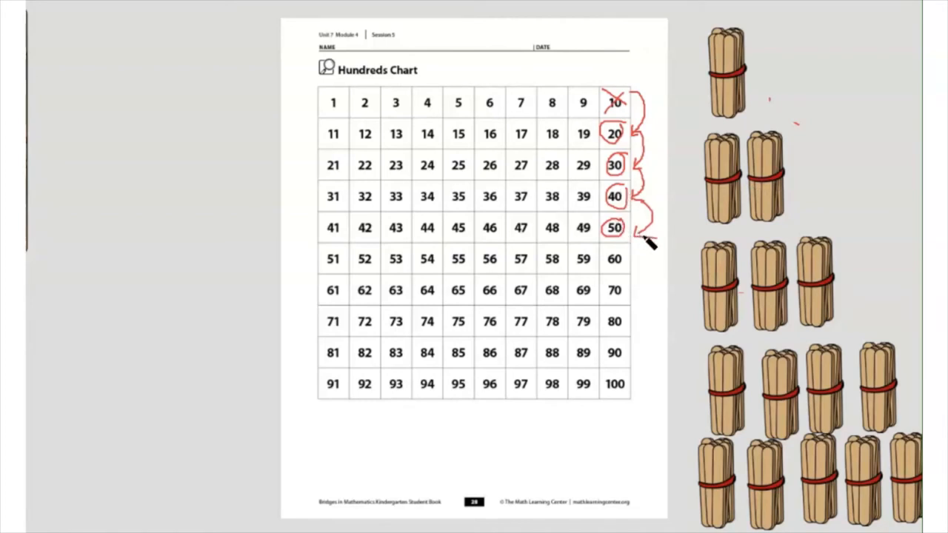
# Draw red arrows down the tens column from 50 through 60, 70, 80, 90 to 100
pyautogui.moveTo(623, 230); pyautogui.dragTo(644, 278)
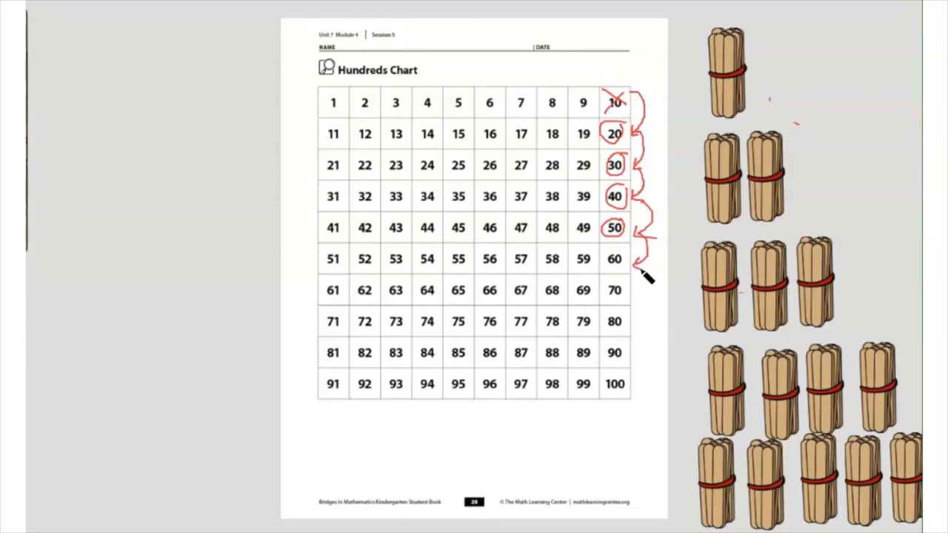
pyautogui.moveTo(640, 260); pyautogui.dragTo(644, 303)
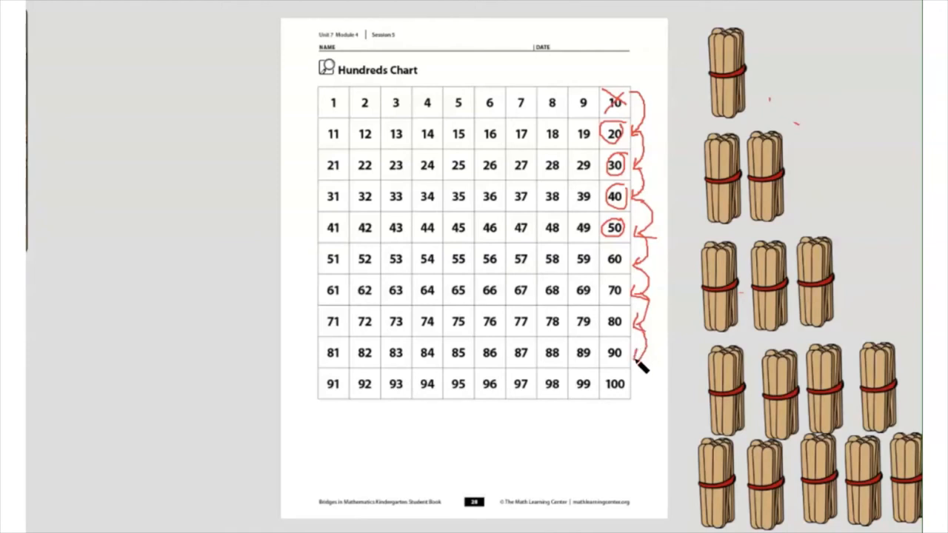
pyautogui.moveTo(640, 363); pyautogui.dragTo(640, 388)
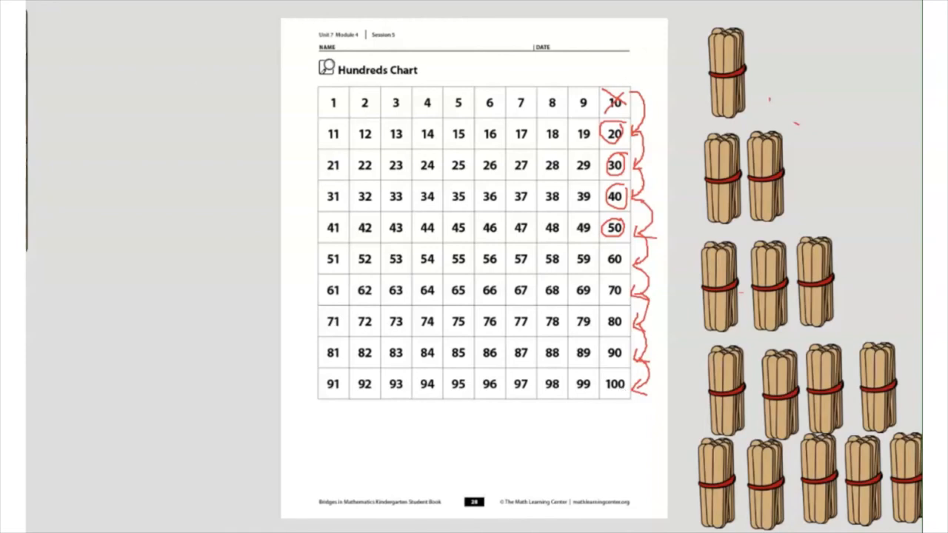
pyautogui.moveTo(60, 94)
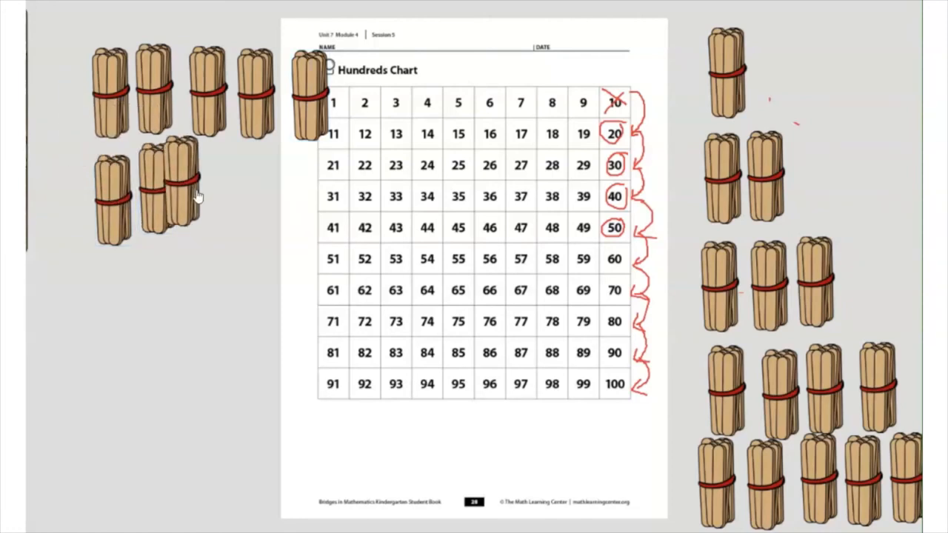
# Drag another bundle into the rows of five left of the chart
pyautogui.moveTo(178, 185); pyautogui.dragTo(219, 190)
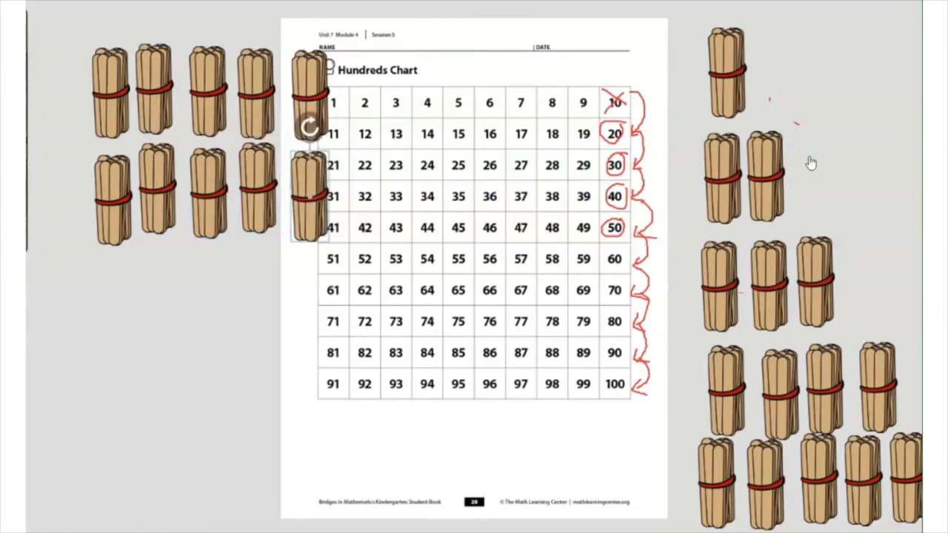
pyautogui.moveTo(868, 127)
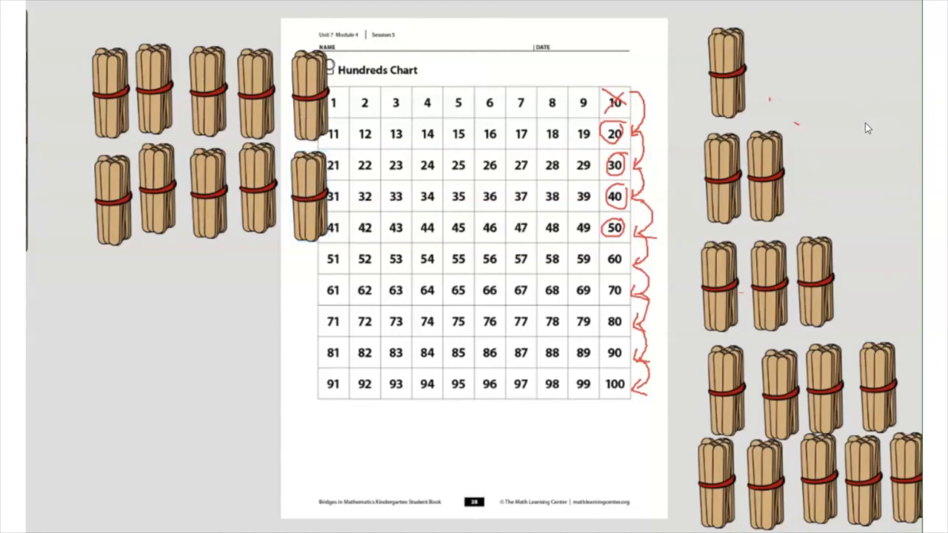
pyautogui.moveTo(872, 125)
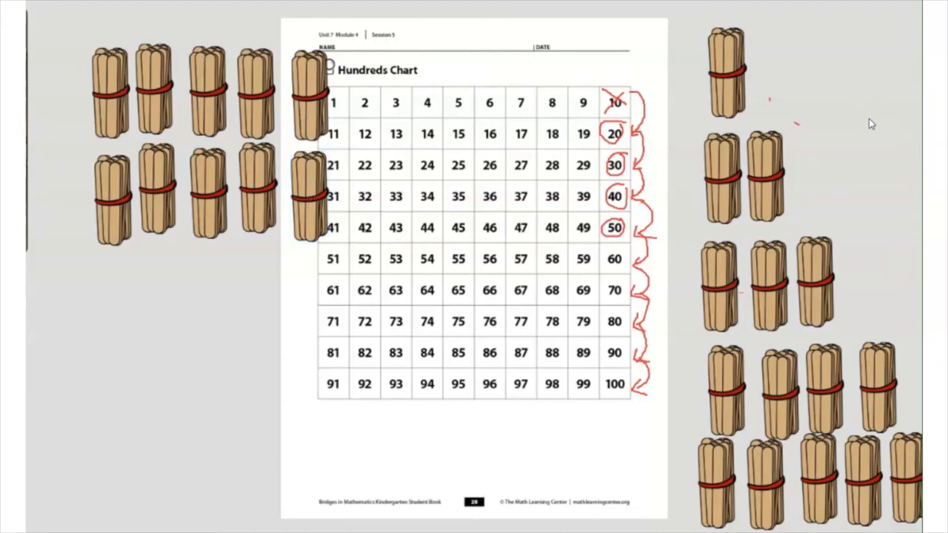
pyautogui.moveTo(195, 84)
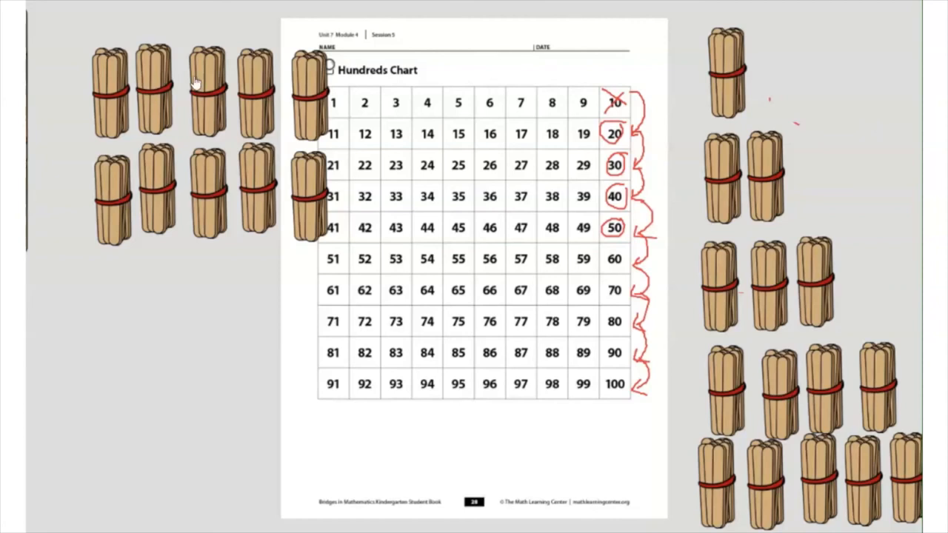
pyautogui.moveTo(272, 113)
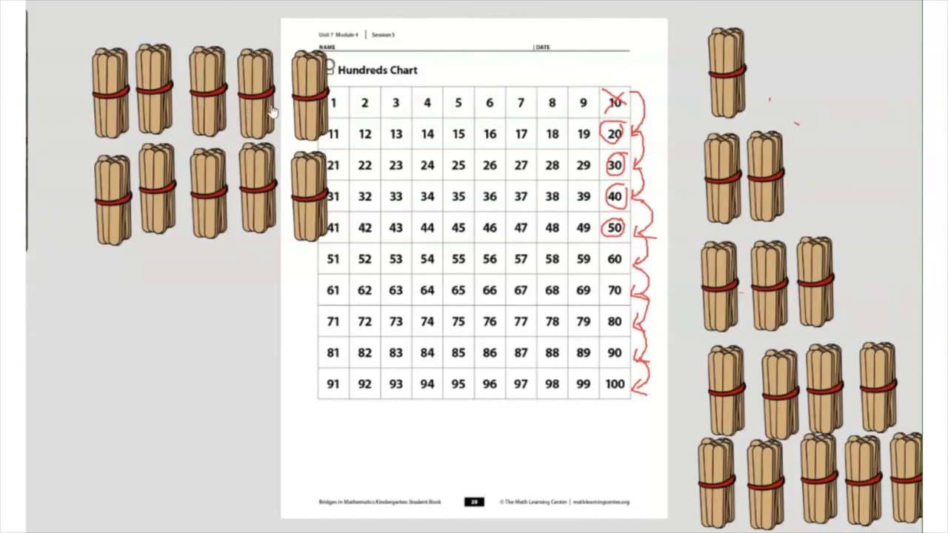